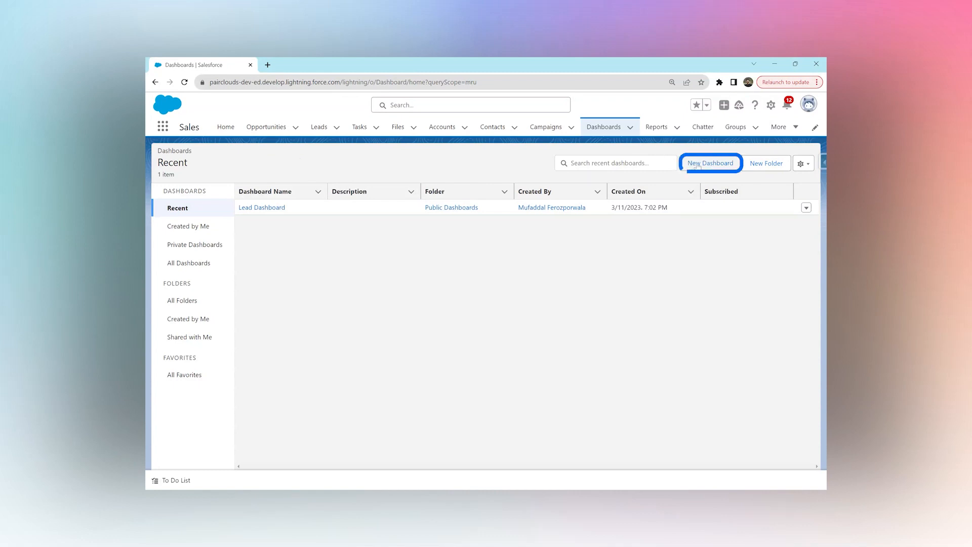
- Begin a new dashboard named 'Sales and Marketing Dashboard', keeping the Private Dashboards folder
{"action": "left_click", "coordinate": [710, 163]}
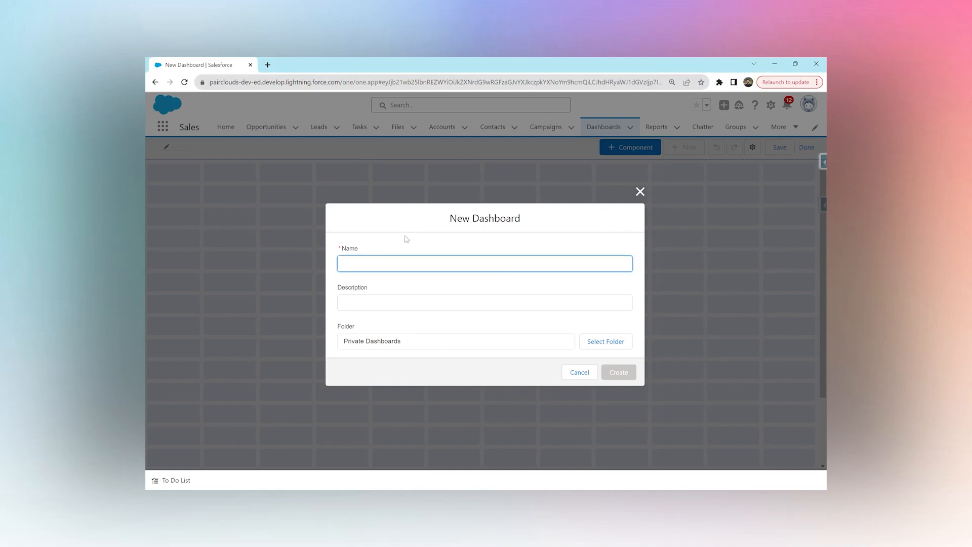
{"action": "type", "text": "Sales and MArketing"}
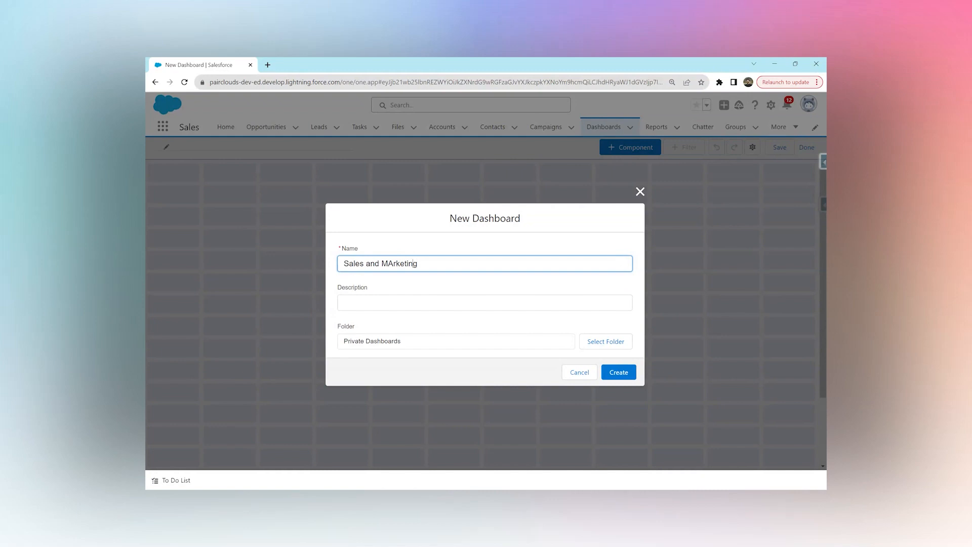
{"action": "key", "text": "Backspace"}
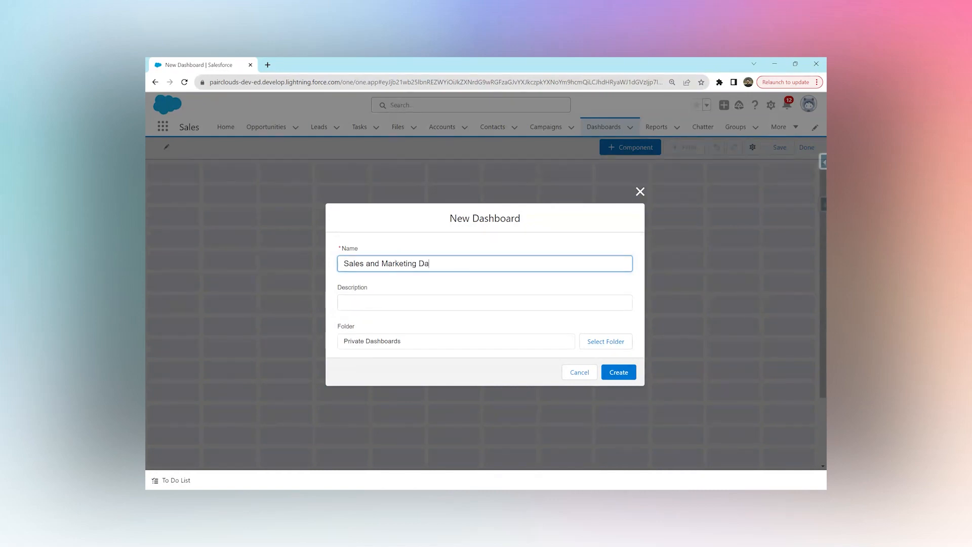
{"action": "type", "text": "shboard"}
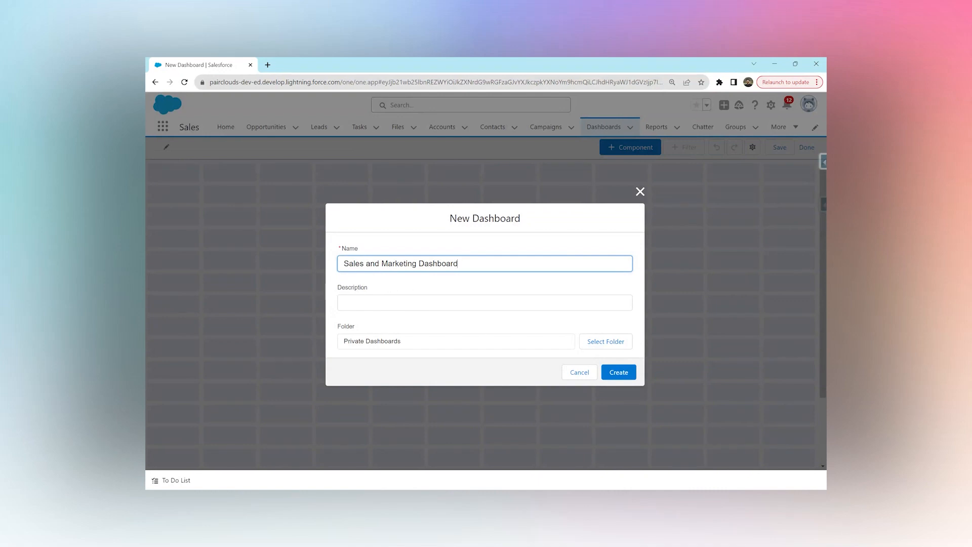
- Create the empty dashboard and open the report picker for a first component
{"action": "left_click", "coordinate": [618, 373]}
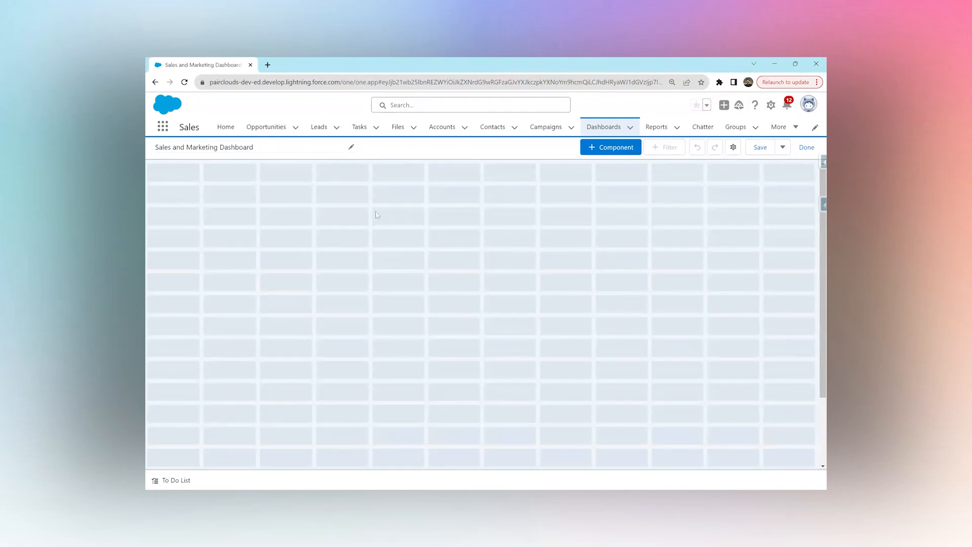
{"action": "mouse_move", "coordinate": [293, 195]}
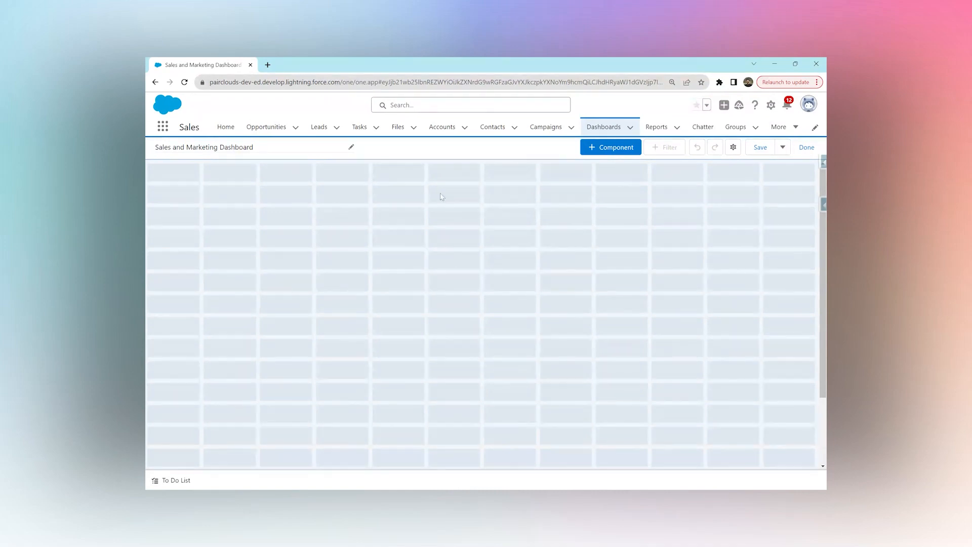
{"action": "mouse_move", "coordinate": [563, 166]}
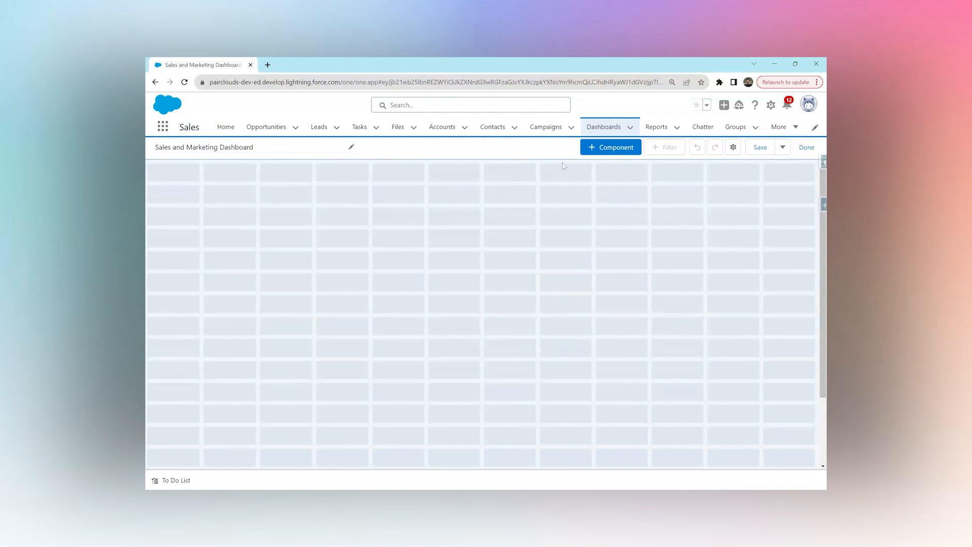
{"action": "left_click", "coordinate": [611, 147]}
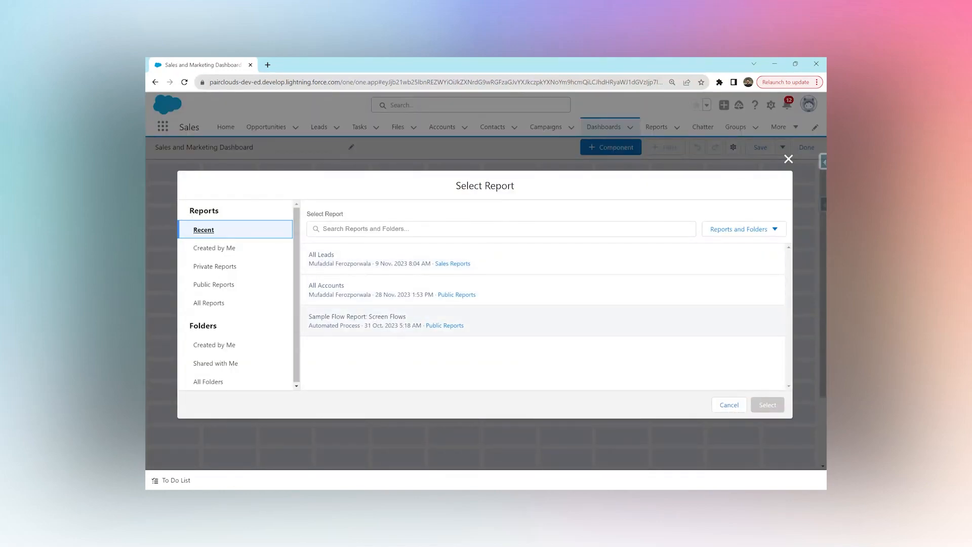
{"action": "mouse_move", "coordinate": [396, 352]}
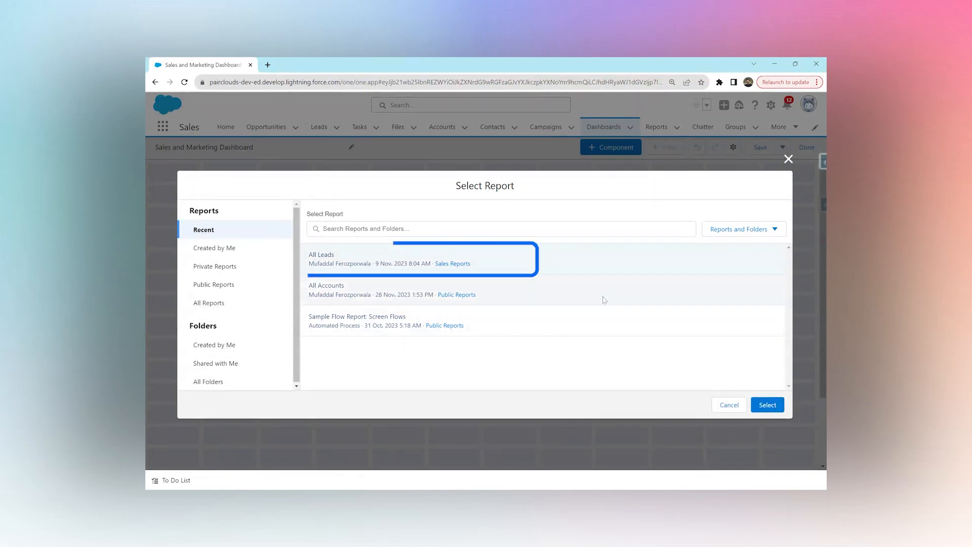
- Pick the All Leads report and, after previewing column, donut and funnel, choose horizontal bar
{"action": "left_click", "coordinate": [767, 404]}
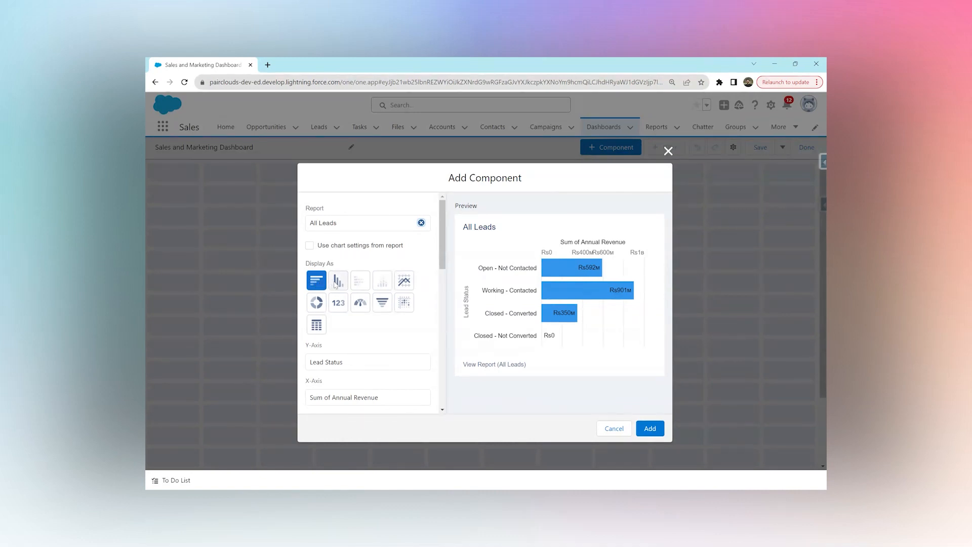
{"action": "left_click", "coordinate": [339, 280]}
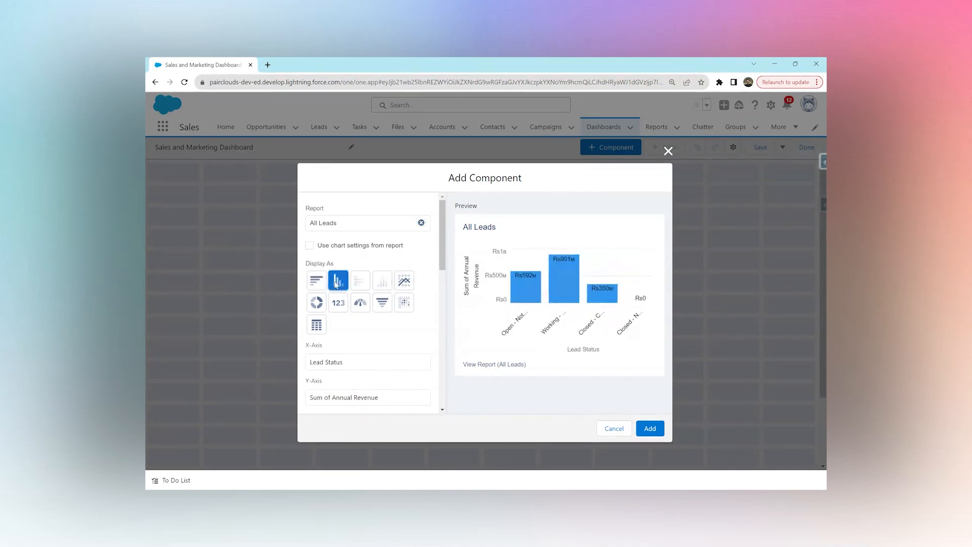
{"action": "left_click", "coordinate": [316, 303]}
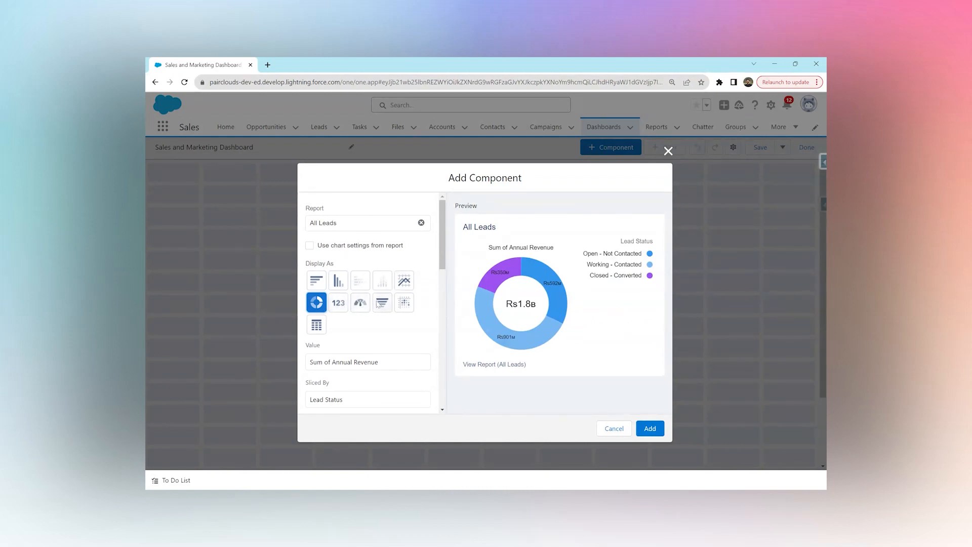
{"action": "left_click", "coordinate": [382, 303]}
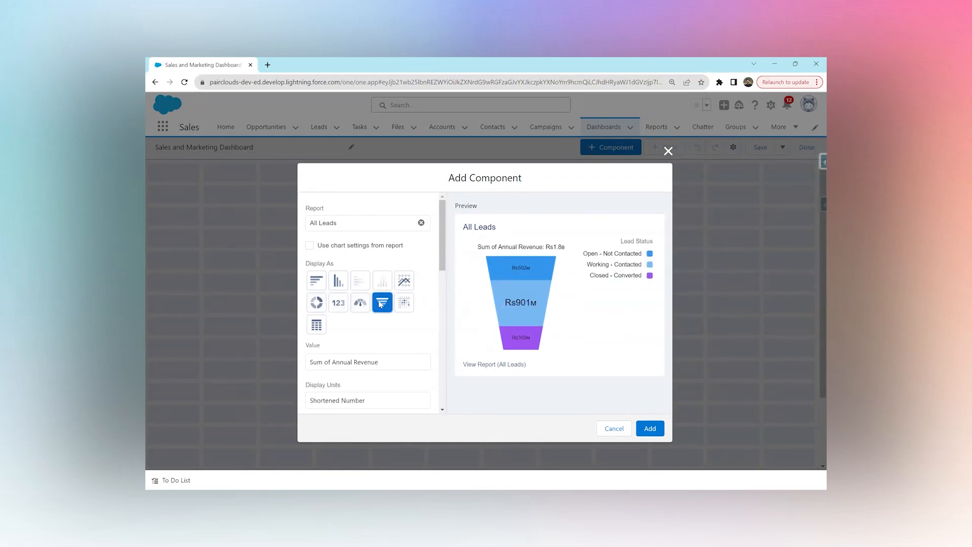
{"action": "left_click", "coordinate": [316, 280]}
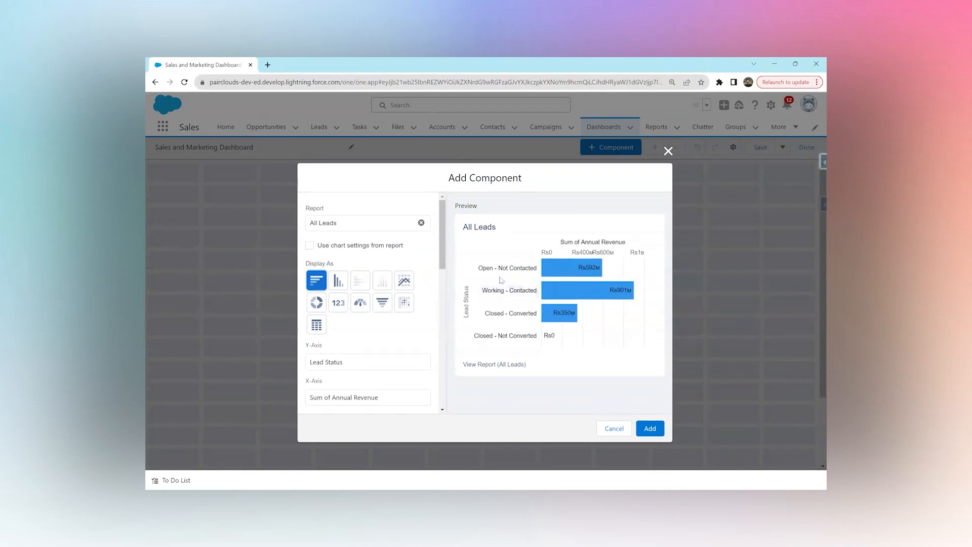
{"action": "mouse_move", "coordinate": [487, 311]}
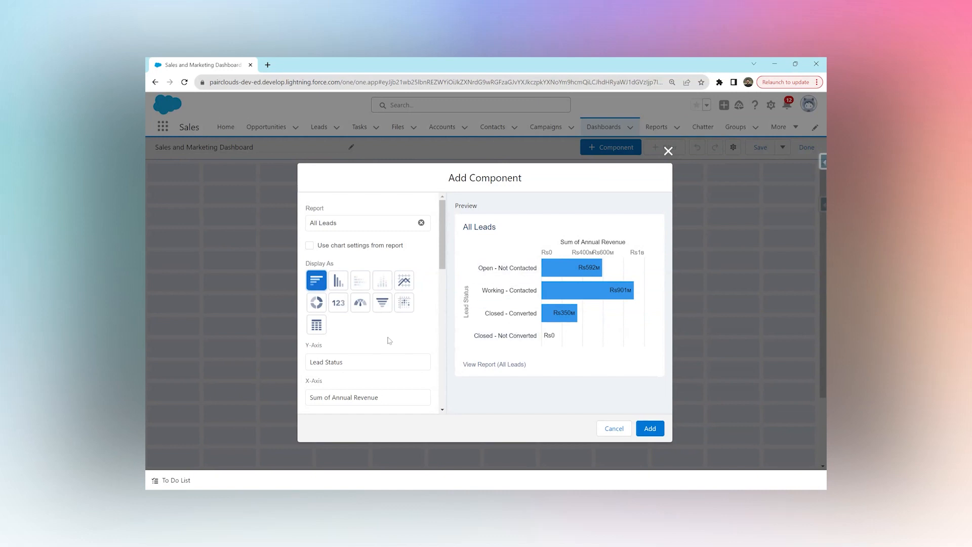
{"action": "mouse_move", "coordinate": [365, 355]}
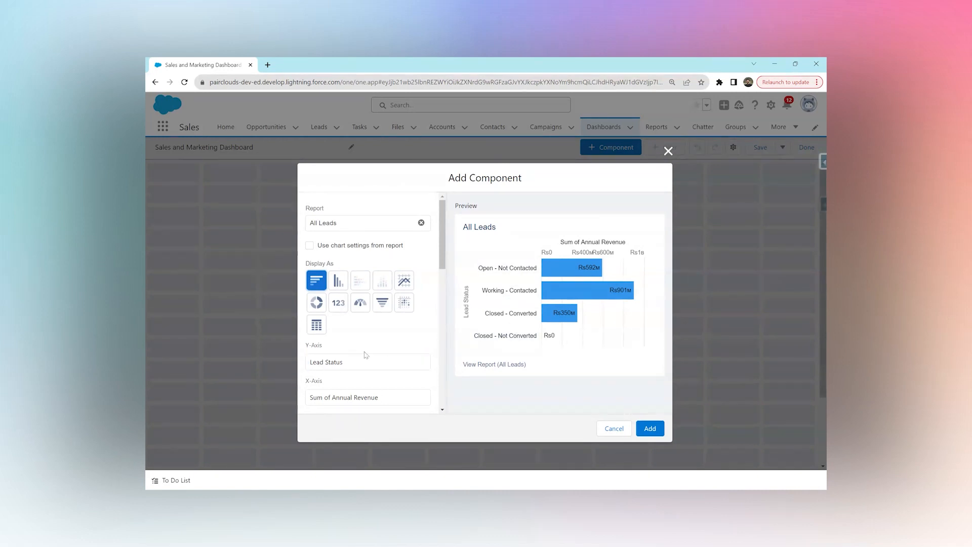
{"action": "left_click", "coordinate": [367, 397]}
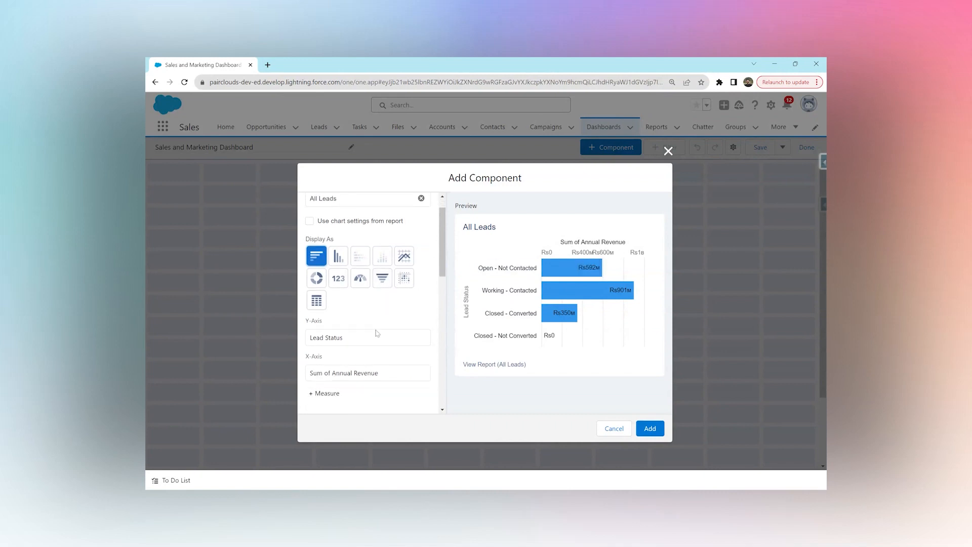
- Measure the bars by record count and enable Show Values on the All Leads chart
{"action": "left_click", "coordinate": [367, 370]}
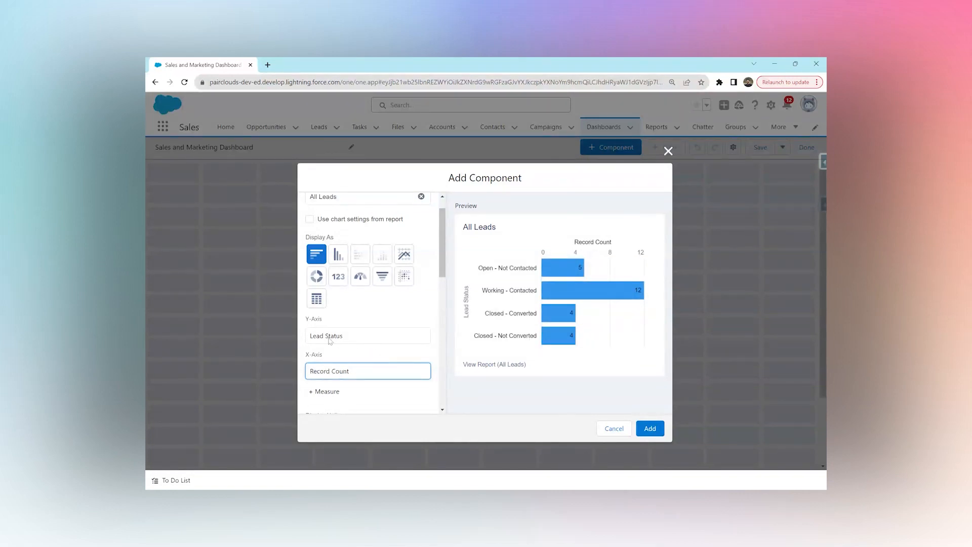
{"action": "mouse_move", "coordinate": [571, 268]}
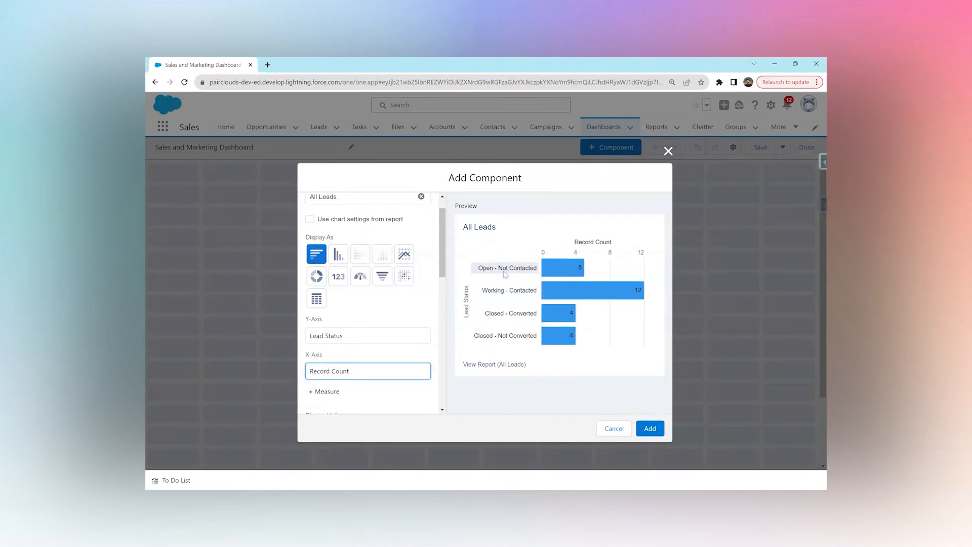
{"action": "mouse_move", "coordinate": [506, 290]}
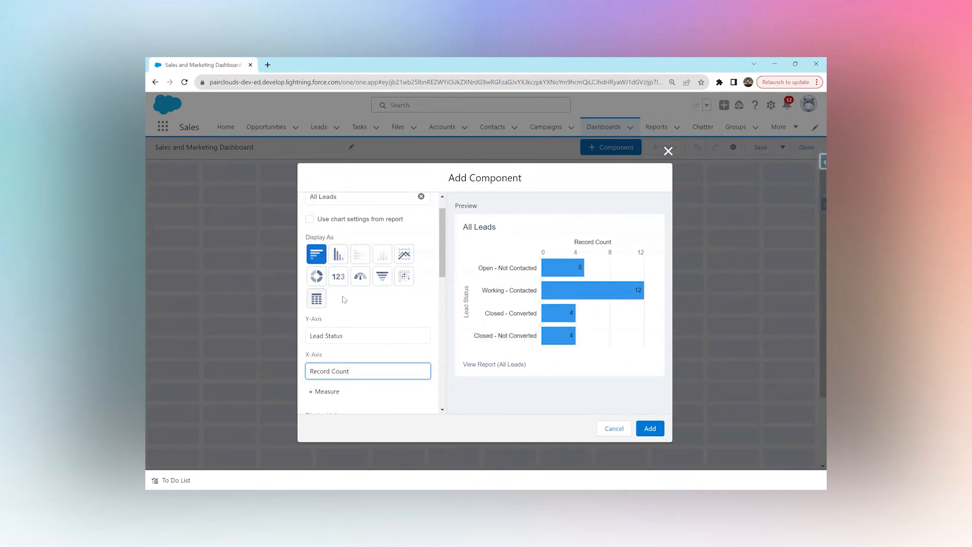
{"action": "scroll", "scroll_direction": "down", "scroll_amount": 3}
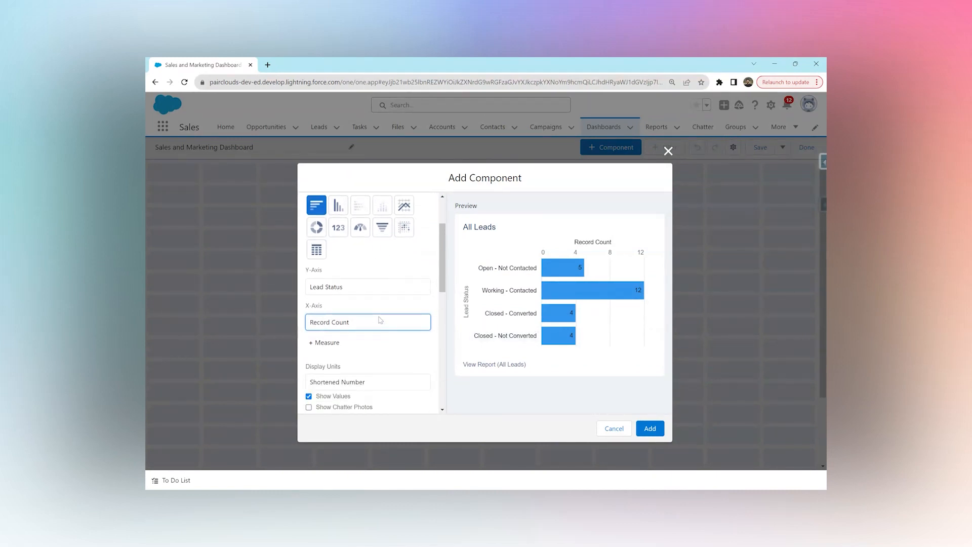
{"action": "scroll", "scroll_direction": "down", "scroll_amount": 3}
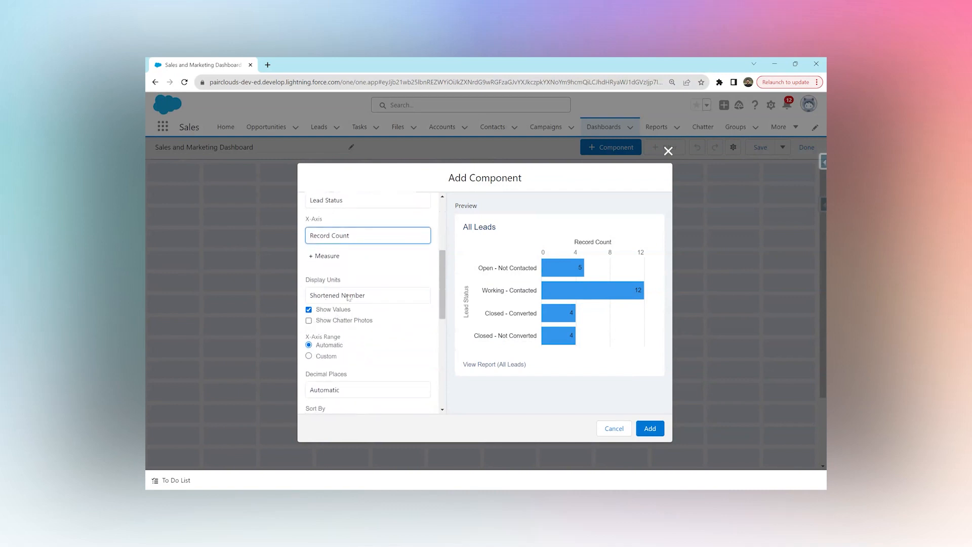
{"action": "left_click", "coordinate": [367, 296]}
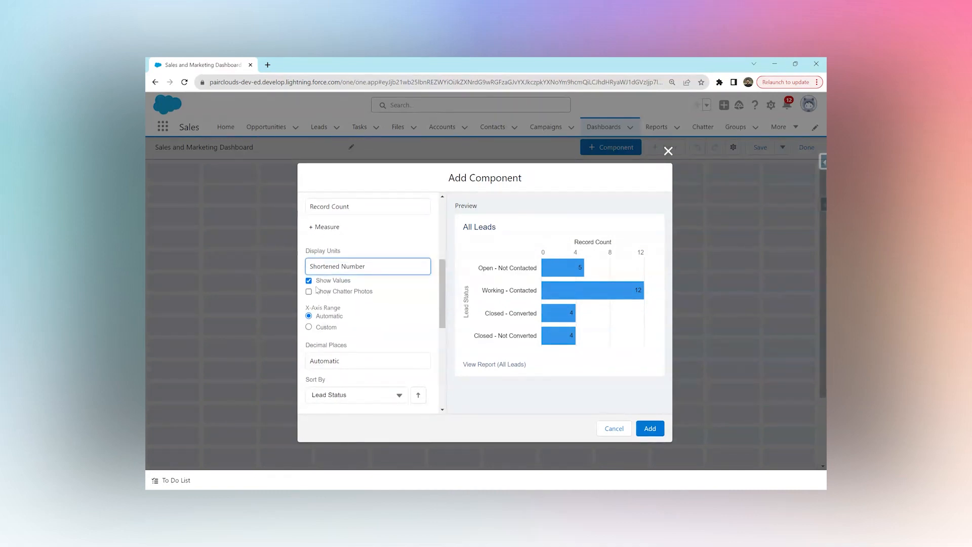
{"action": "left_click", "coordinate": [309, 280]}
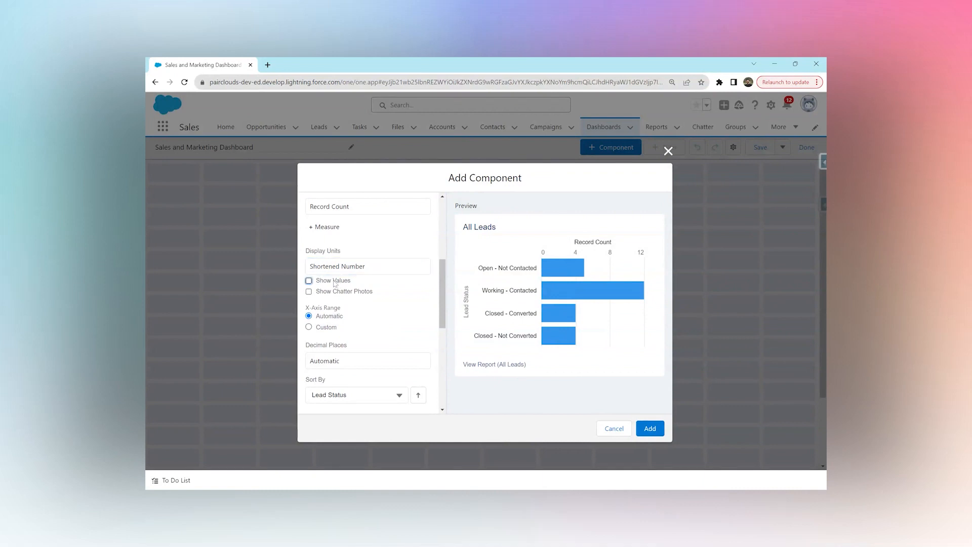
{"action": "mouse_move", "coordinate": [578, 276]}
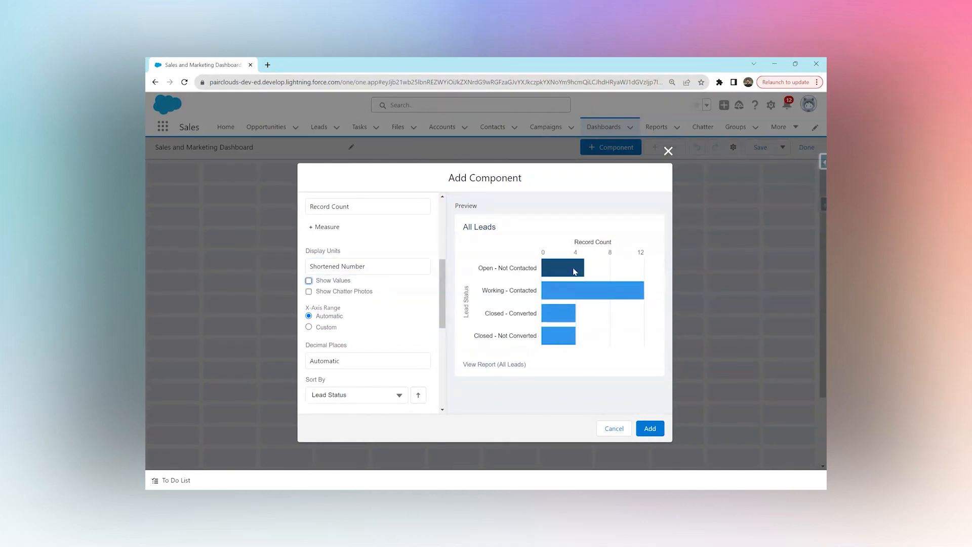
{"action": "left_click", "coordinate": [309, 280]}
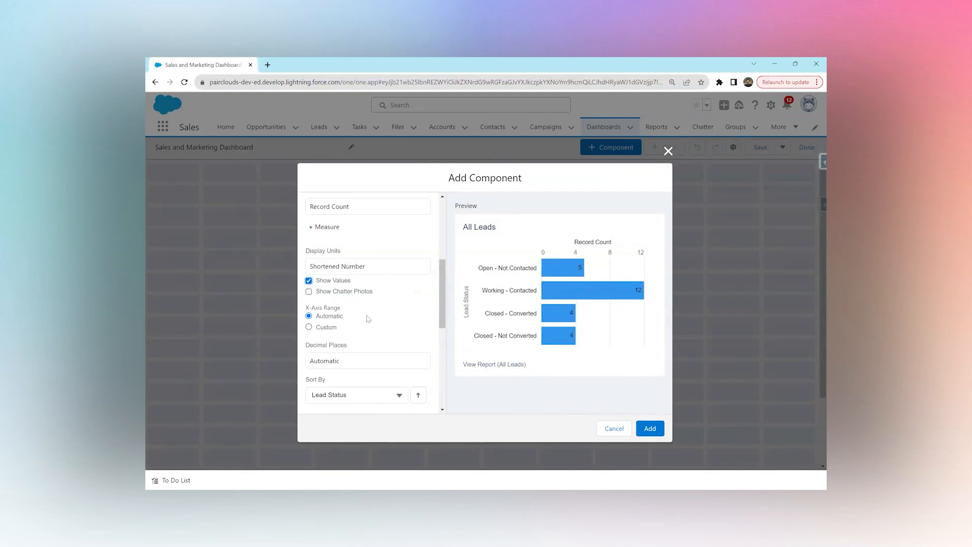
- Give the All Leads chart the subtitle 'By Status'
{"action": "scroll", "scroll_direction": "down", "scroll_amount": 3}
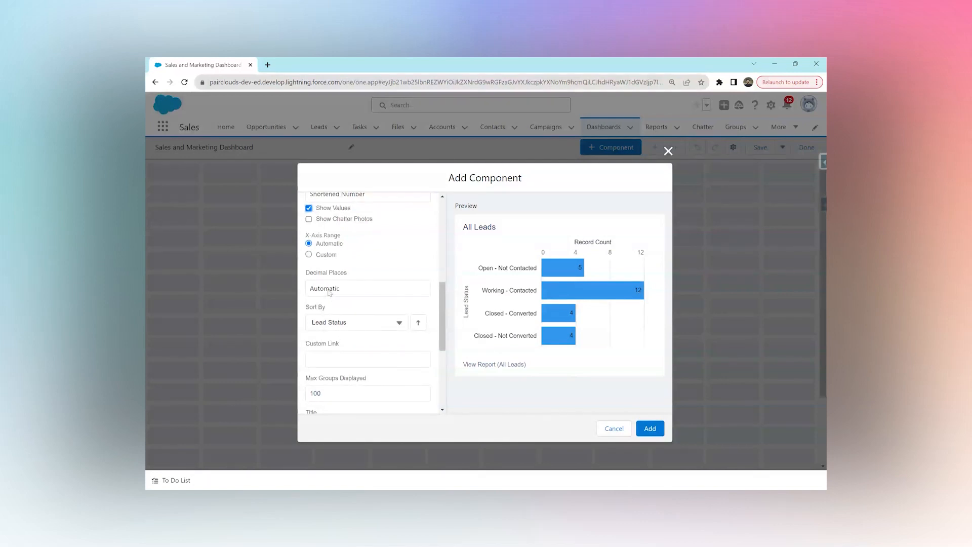
{"action": "scroll", "scroll_direction": "down", "scroll_amount": 3}
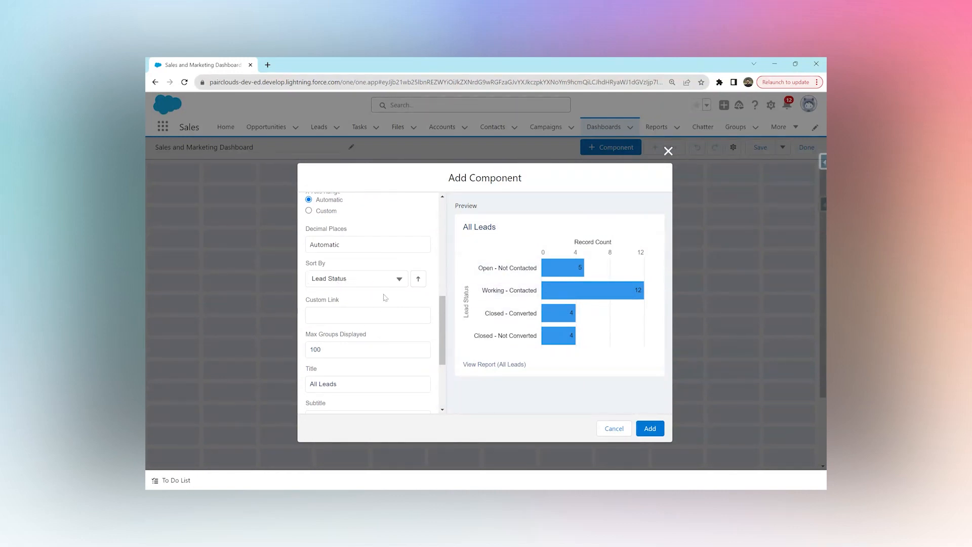
{"action": "scroll", "scroll_direction": "down", "scroll_amount": 3}
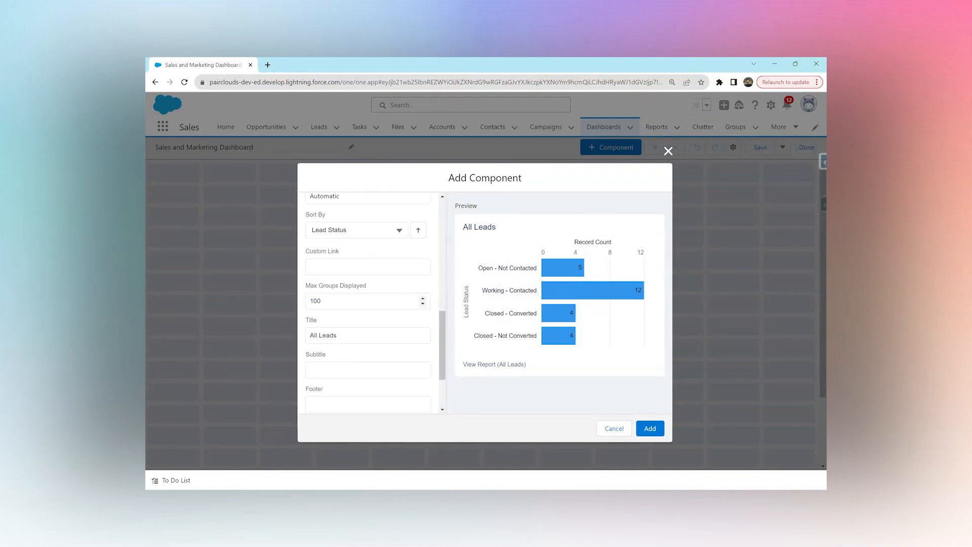
{"action": "scroll", "scroll_direction": "down", "scroll_amount": 3}
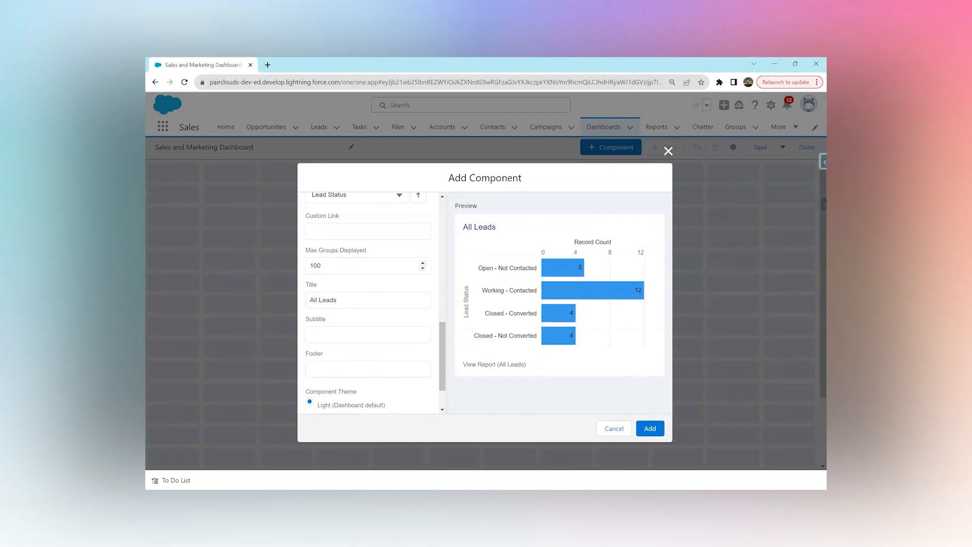
{"action": "scroll", "scroll_direction": "down", "scroll_amount": 3}
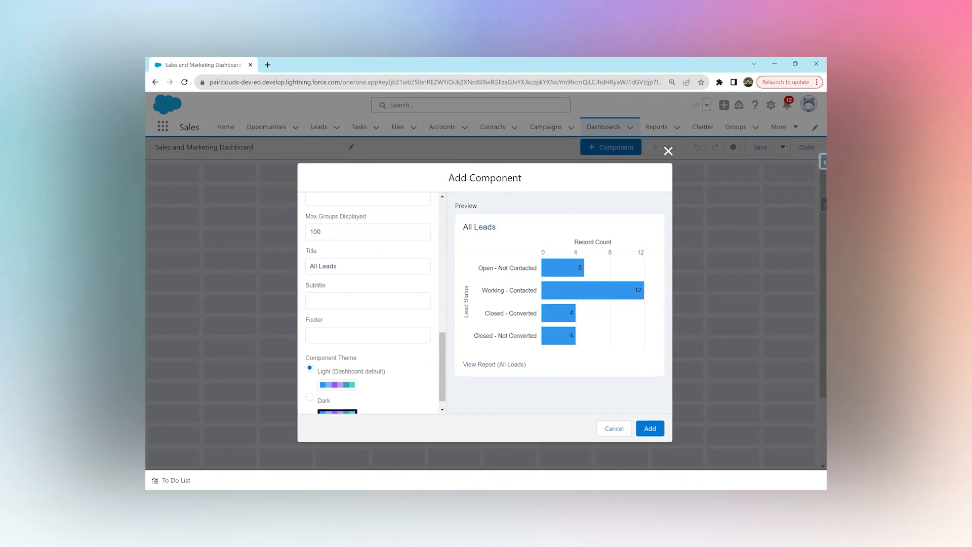
{"action": "left_click", "coordinate": [367, 301]}
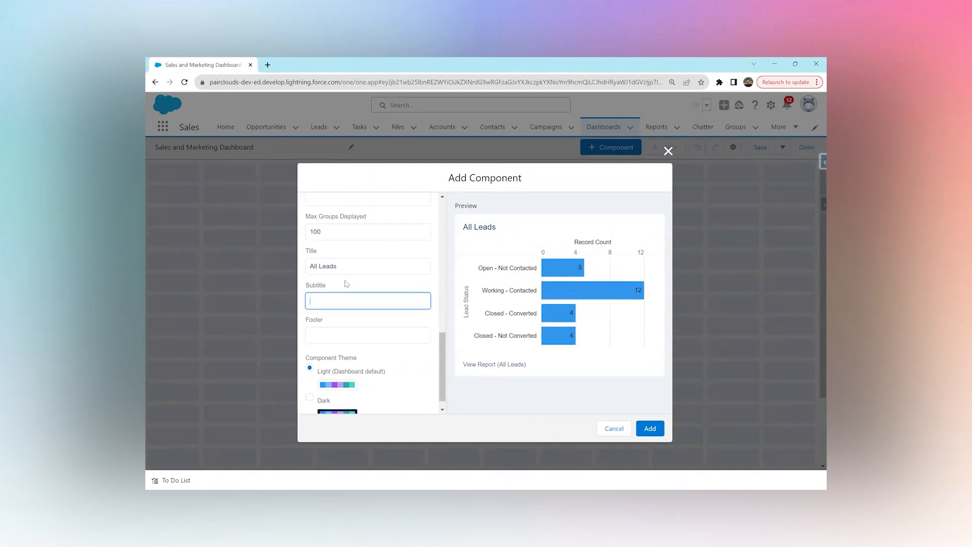
{"action": "type", "text": "By Stat"}
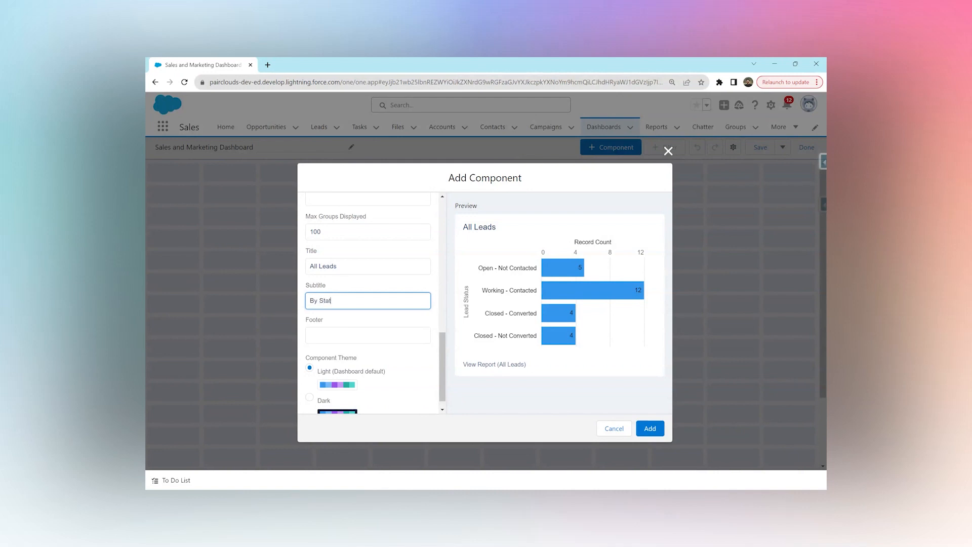
- Add a footer describing all leads by status, and keep the Light theme after trying Dark
{"action": "left_click", "coordinate": [368, 335]}
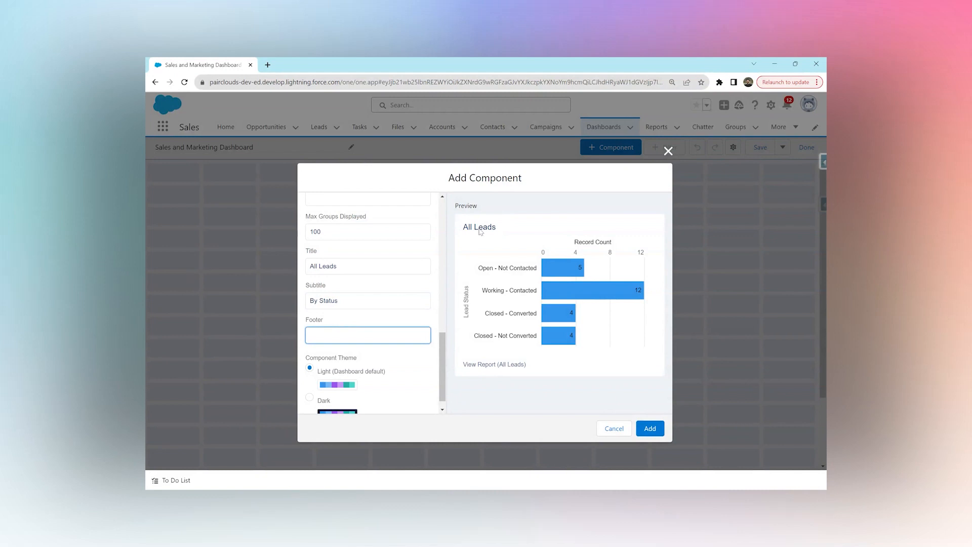
{"action": "mouse_move", "coordinate": [481, 366]}
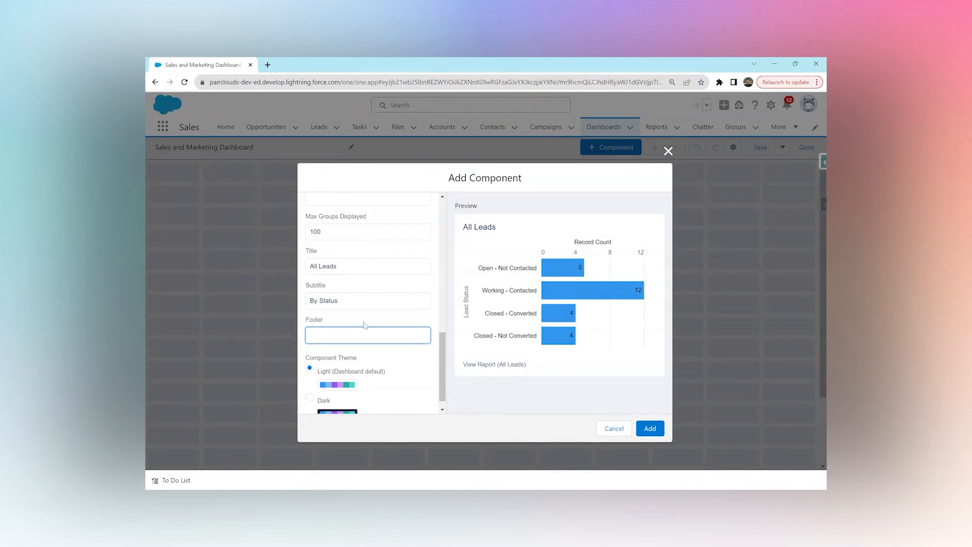
{"action": "type", "text": "This shows us all"}
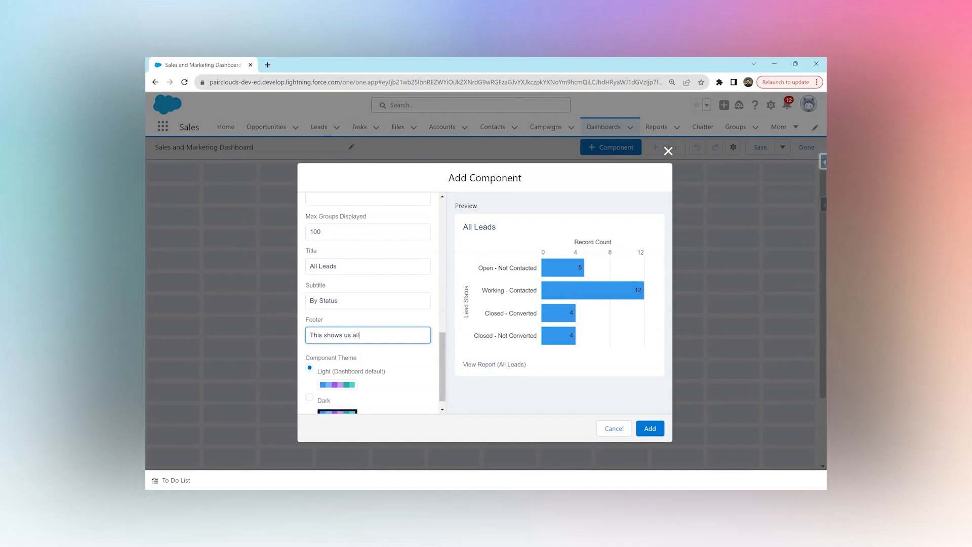
{"action": "type", "text": "out leads by status"}
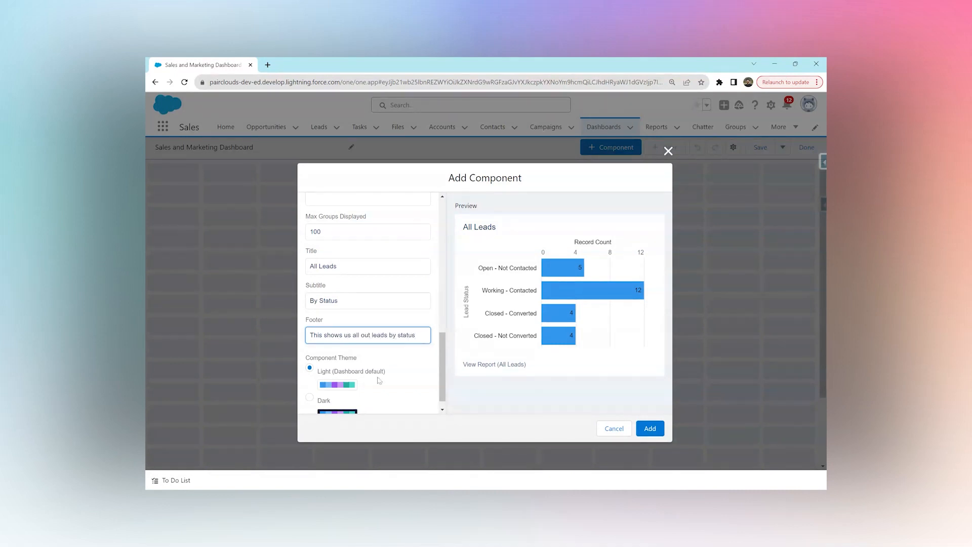
{"action": "left_click", "coordinate": [309, 382]}
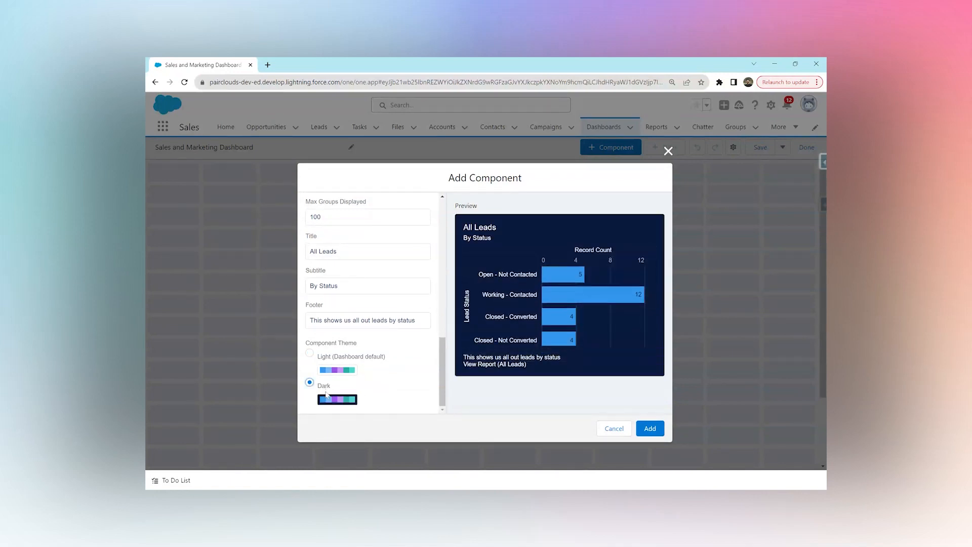
{"action": "left_click", "coordinate": [309, 352]}
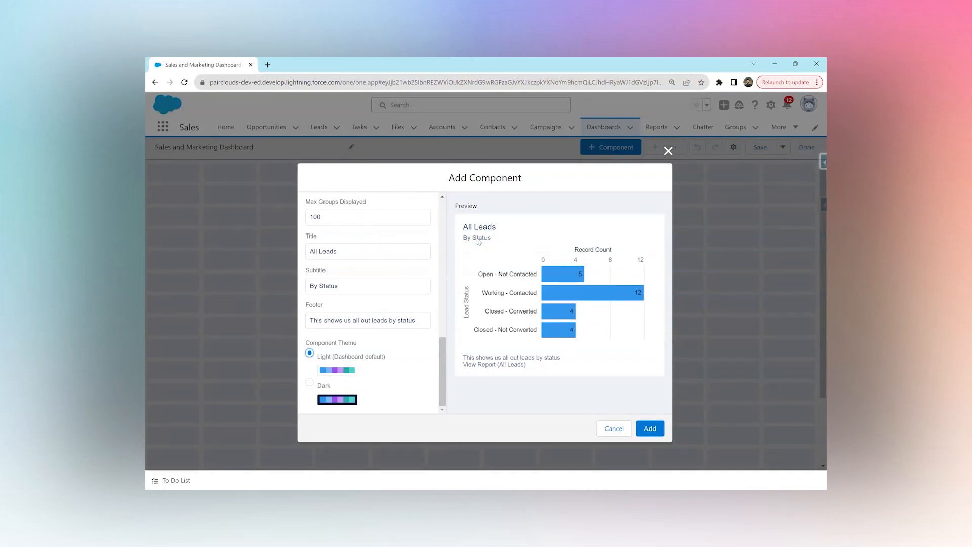
{"action": "mouse_move", "coordinate": [469, 400]}
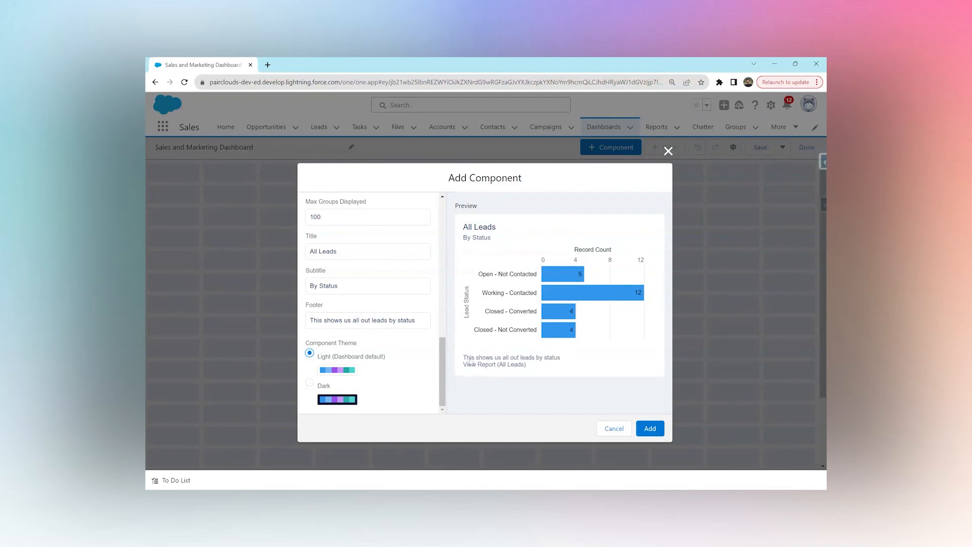
- Add the All Leads chart to the dashboard and drag its corner to enlarge it
{"action": "left_click", "coordinate": [649, 428]}
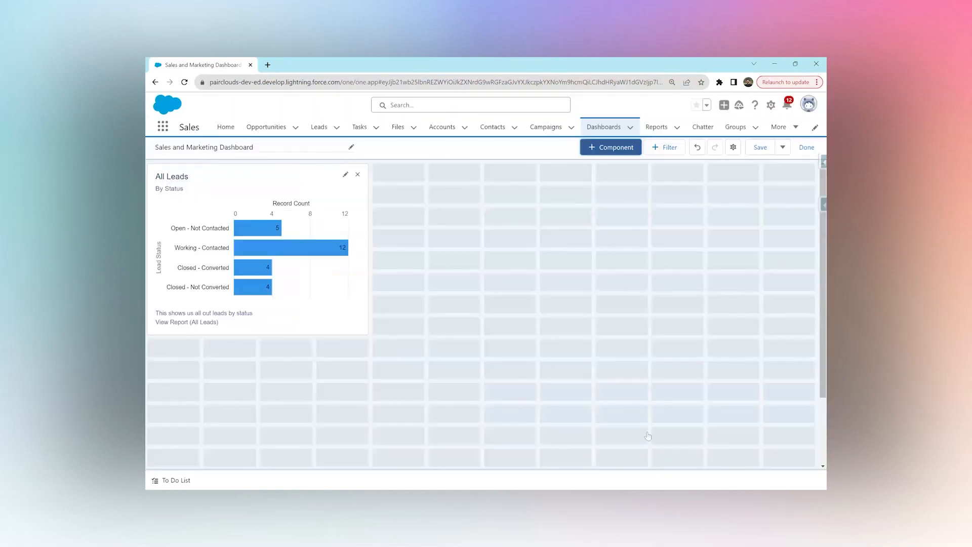
{"action": "left_click", "coordinate": [257, 260]}
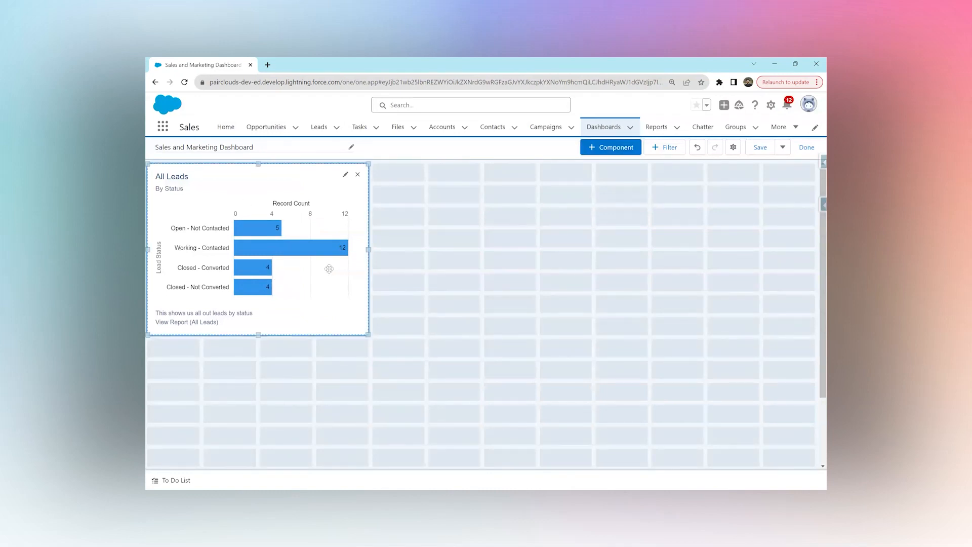
{"action": "left_click_drag", "start_coordinate": [368, 334], "coordinate": [466, 371]}
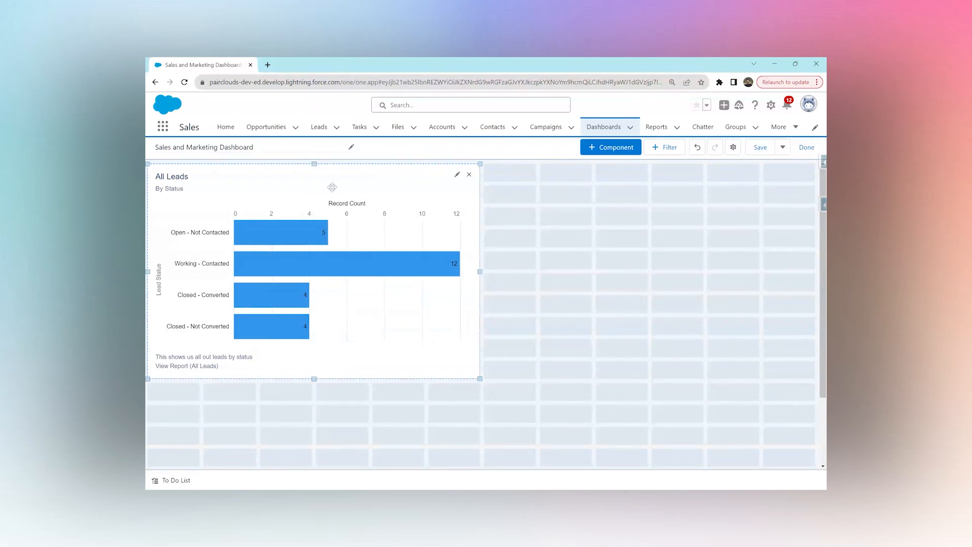
{"action": "mouse_move", "coordinate": [544, 205]}
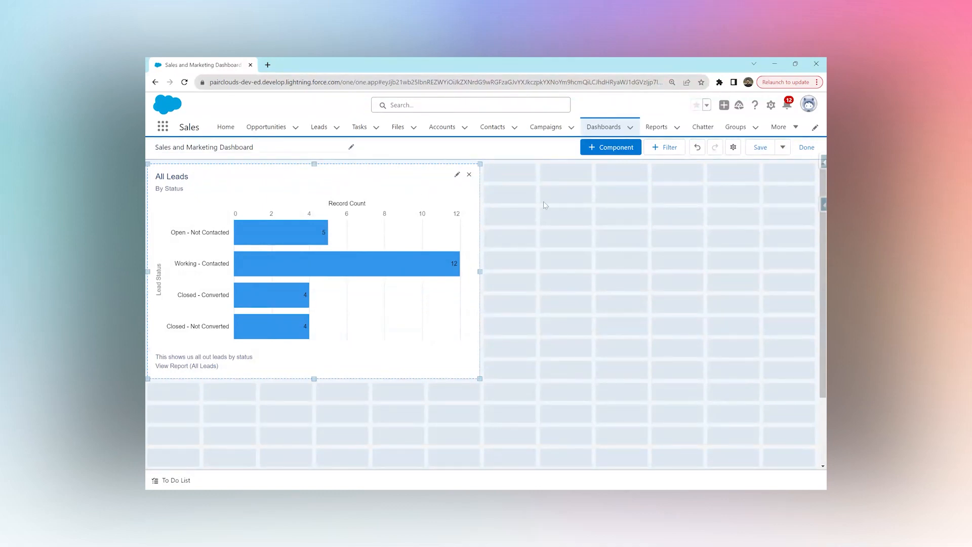
{"action": "mouse_move", "coordinate": [559, 213]}
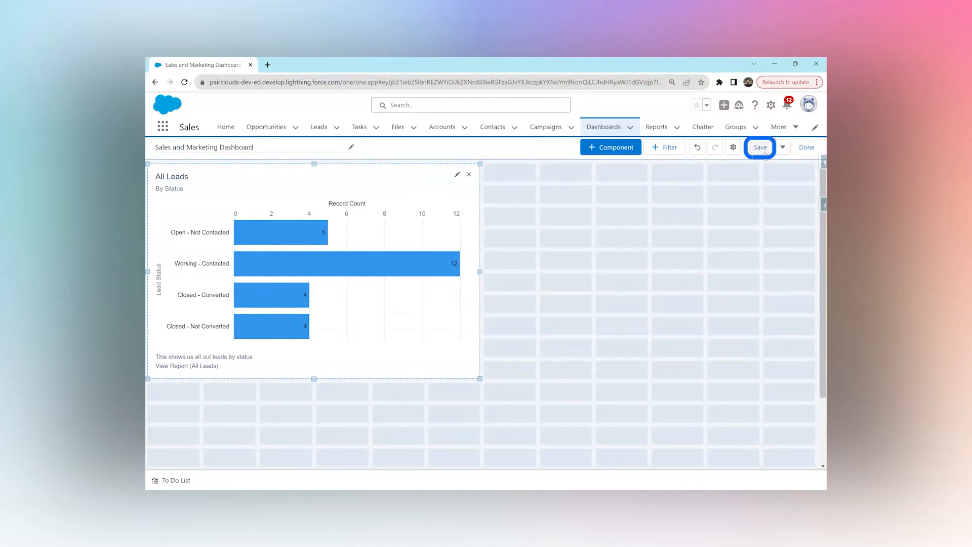
- Save the Sales and Marketing Dashboard from the editor toolbar
{"action": "left_click", "coordinate": [759, 147]}
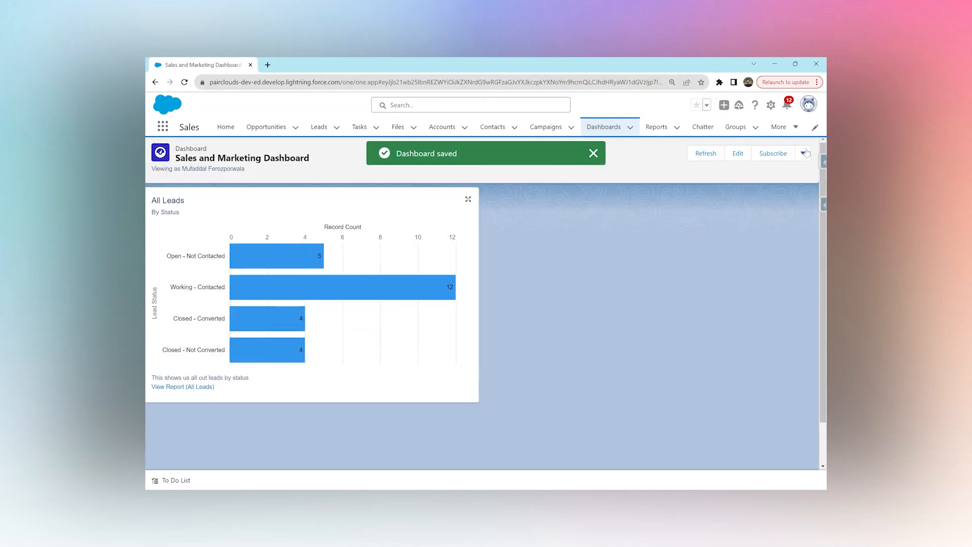
{"action": "left_click", "coordinate": [705, 153]}
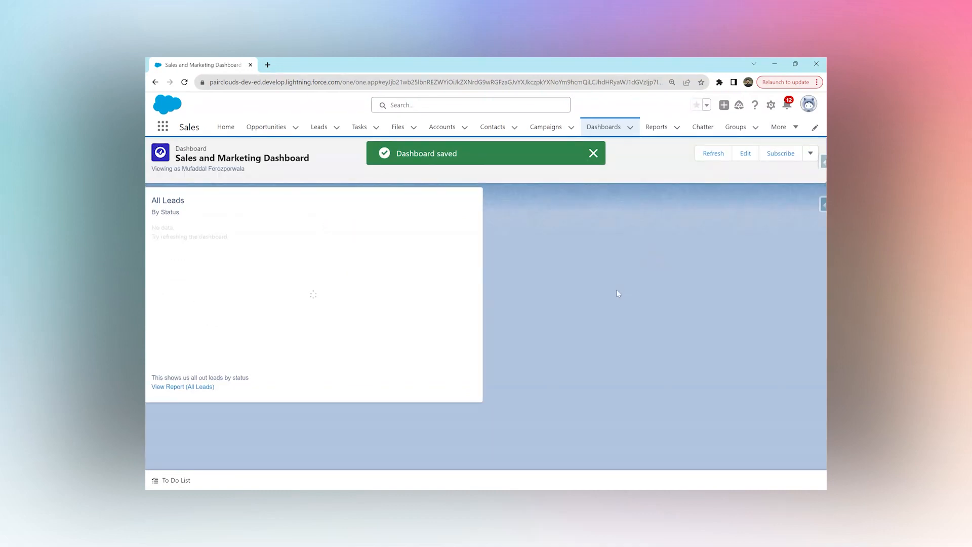